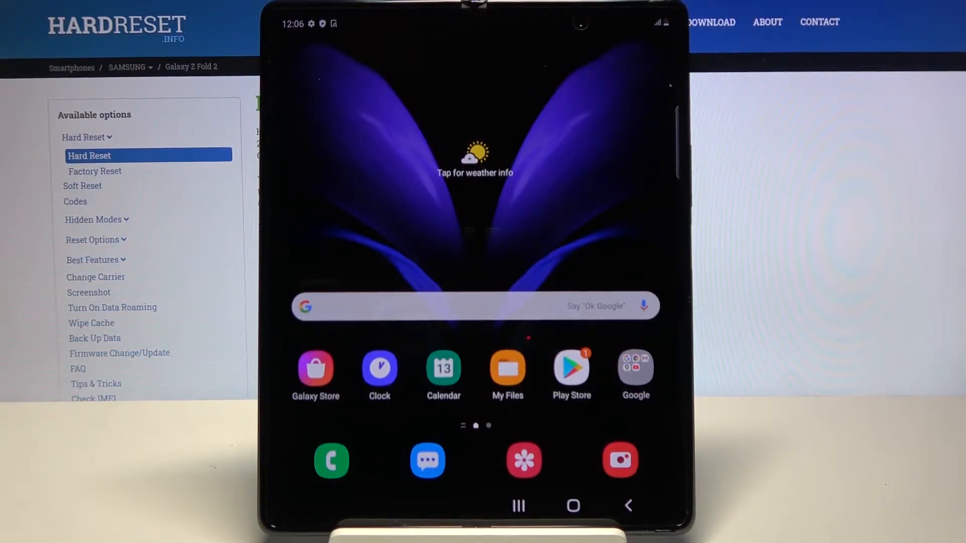
Step: Pull down the notification shade to reveal the quick settings panel over the home screen
drag(474, 24, 473, 247)
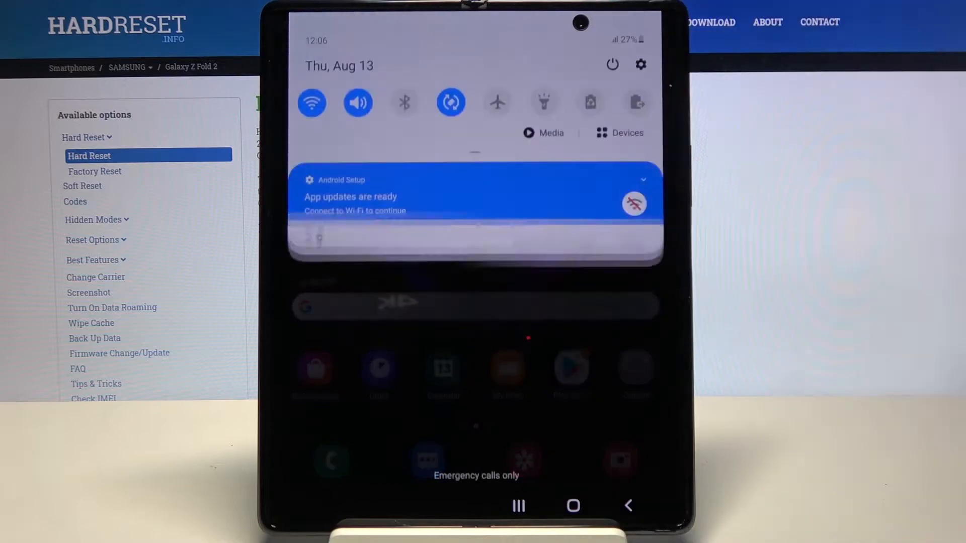